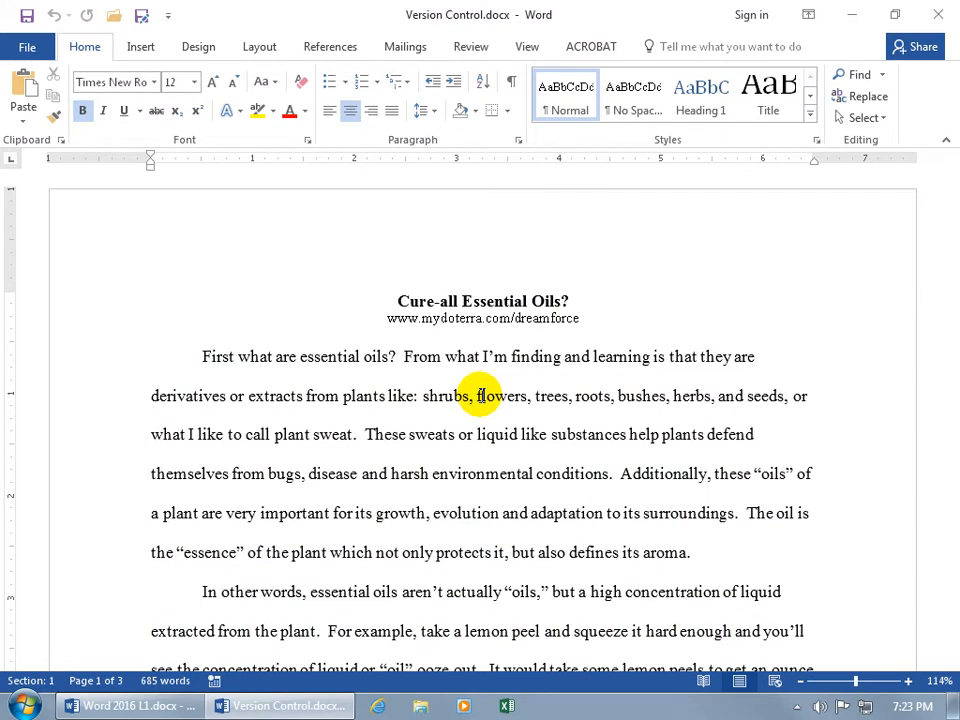
- Show the File Info page for Version Control, including the Manage Document section
click(398, 301)
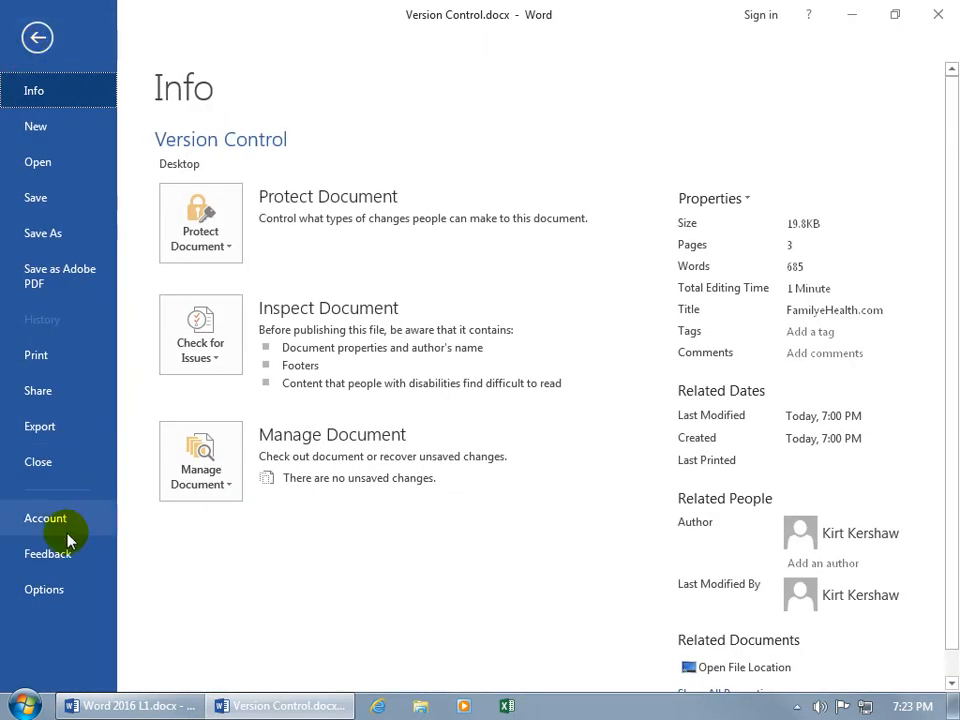
- Review the AutoRecover interval in Word Options' Save settings, then close Options
click(44, 589)
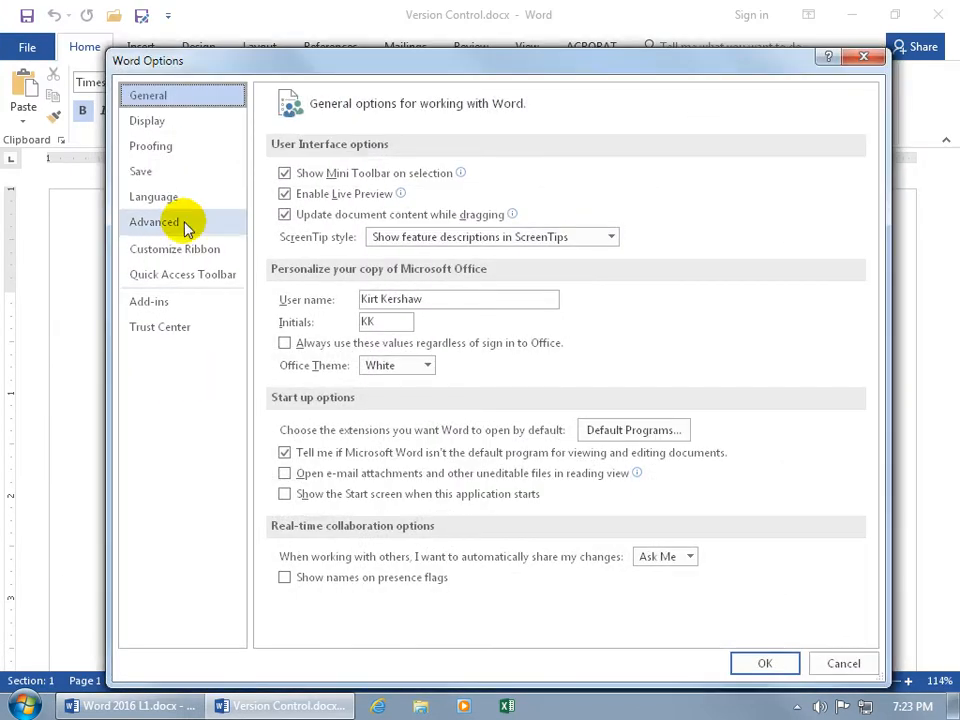
click(140, 171)
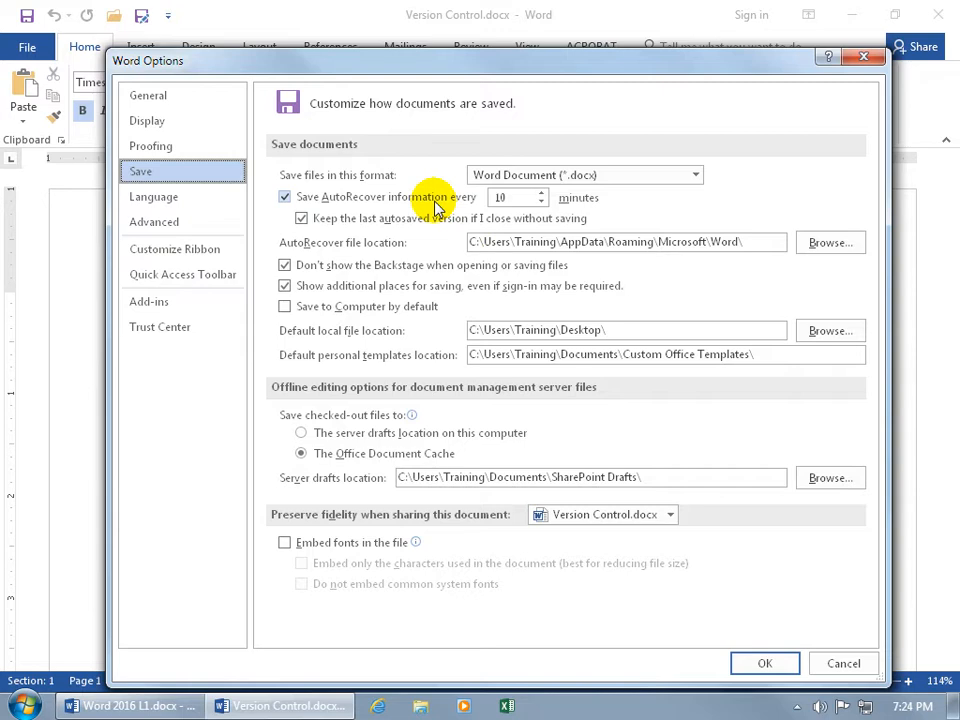
click(508, 197)
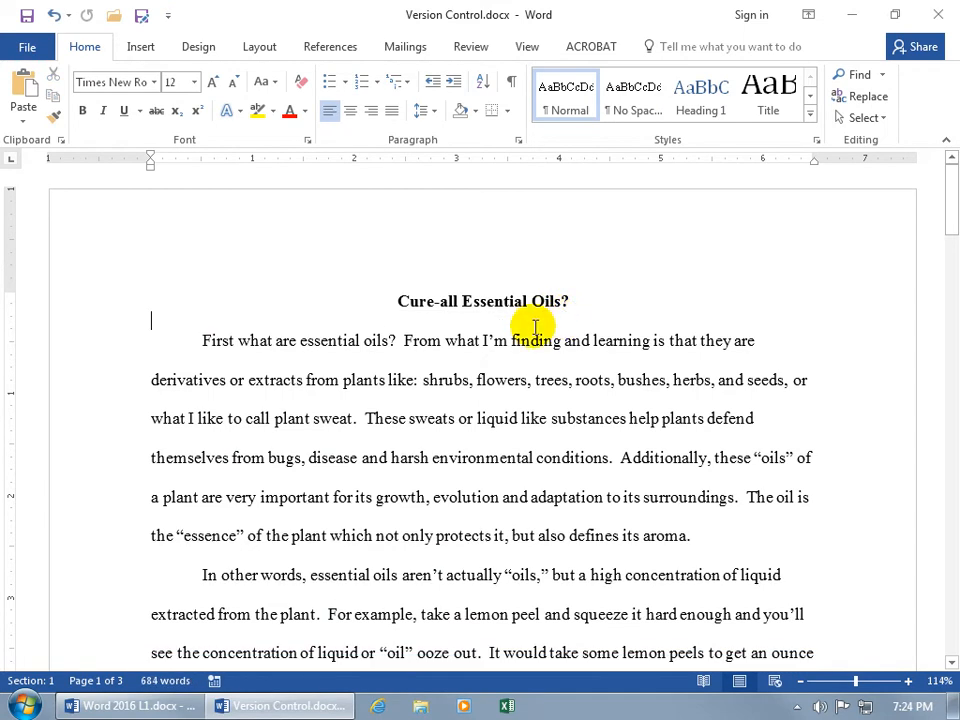
- Remove 'First what are ' so the first paragraph opens with 'Essential oils?'
drag(201, 340, 290, 355)
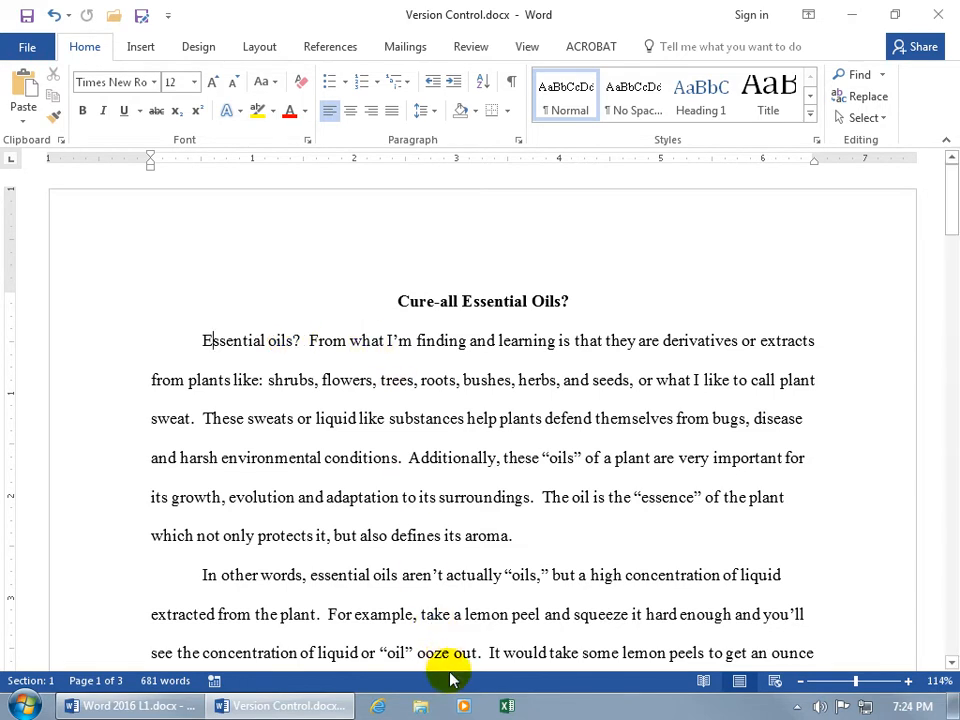
mouse_move(507, 683)
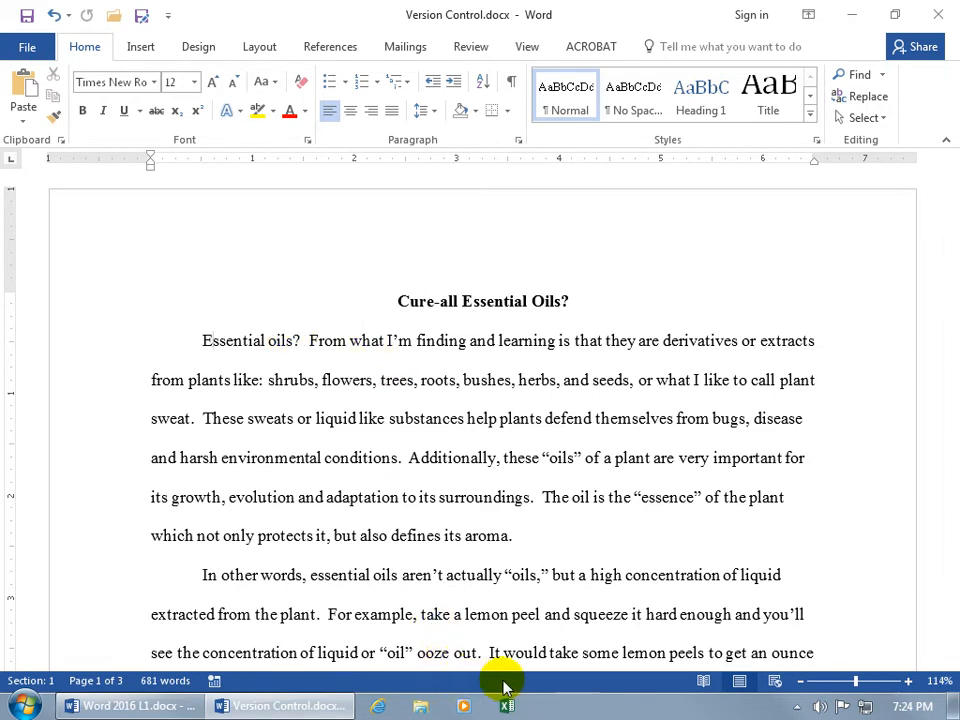
mouse_move(563, 685)
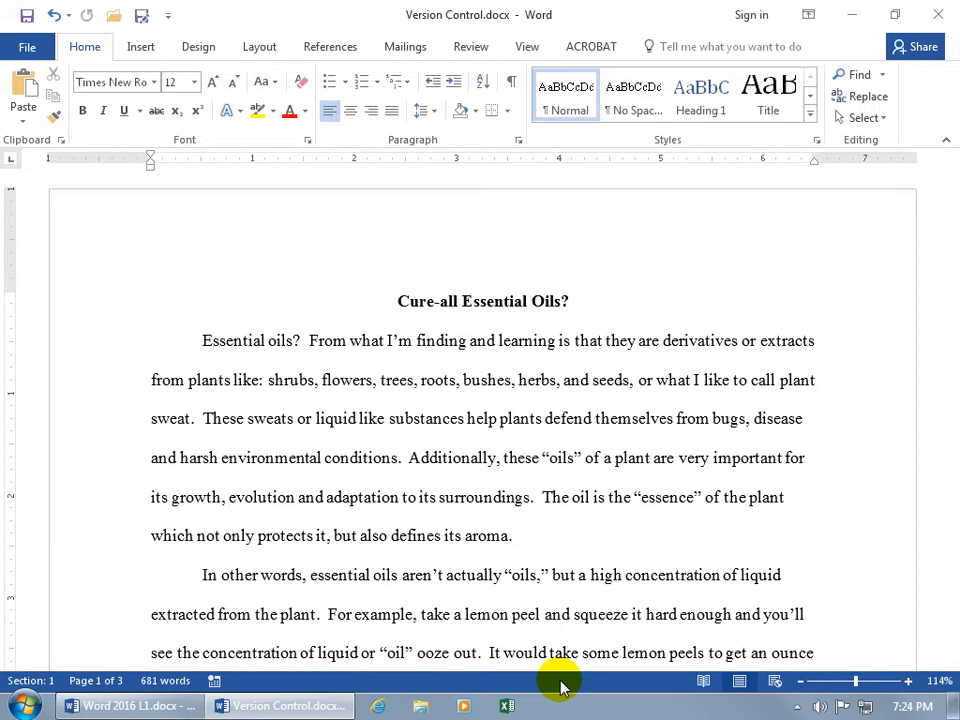
double_click(270, 418)
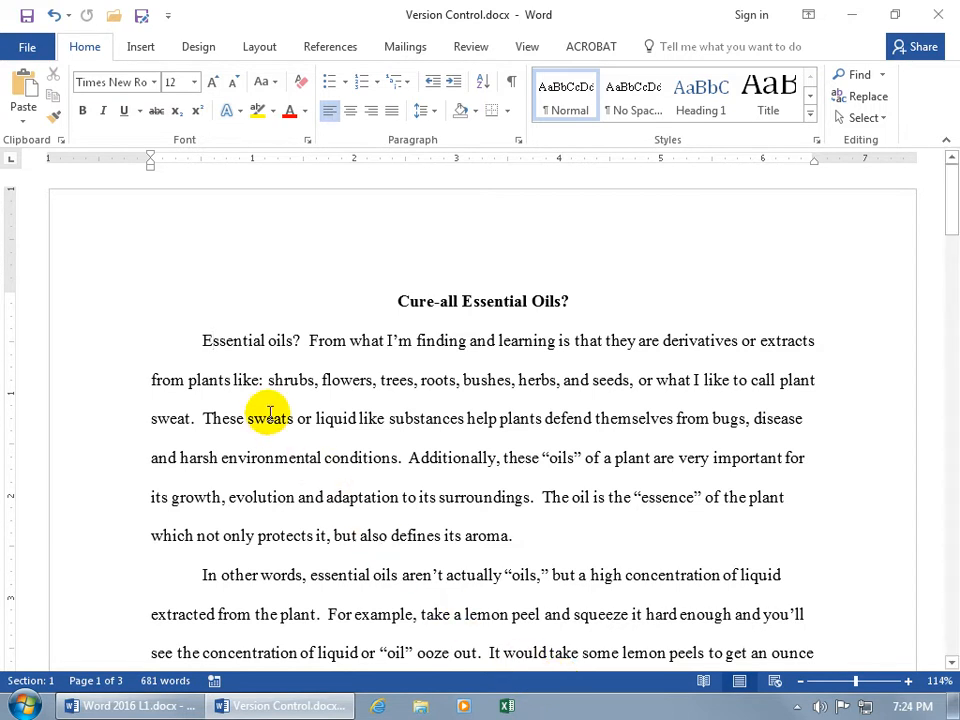
- Check the Info page for the 7:24 PM autorecovery version under Manage Document
click(25, 46)
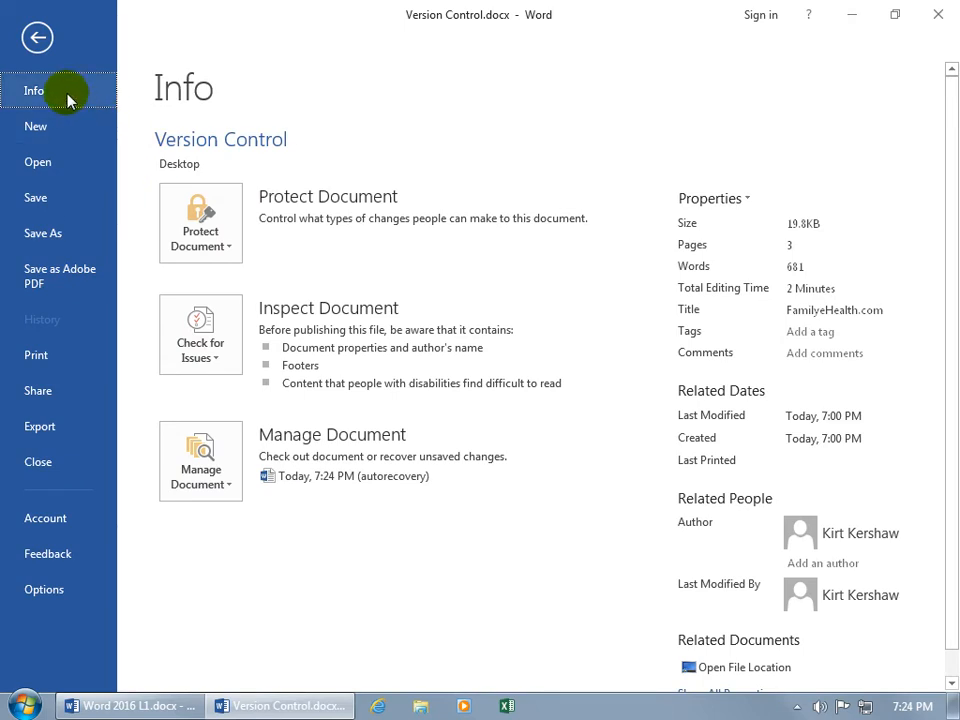
mouse_move(320, 400)
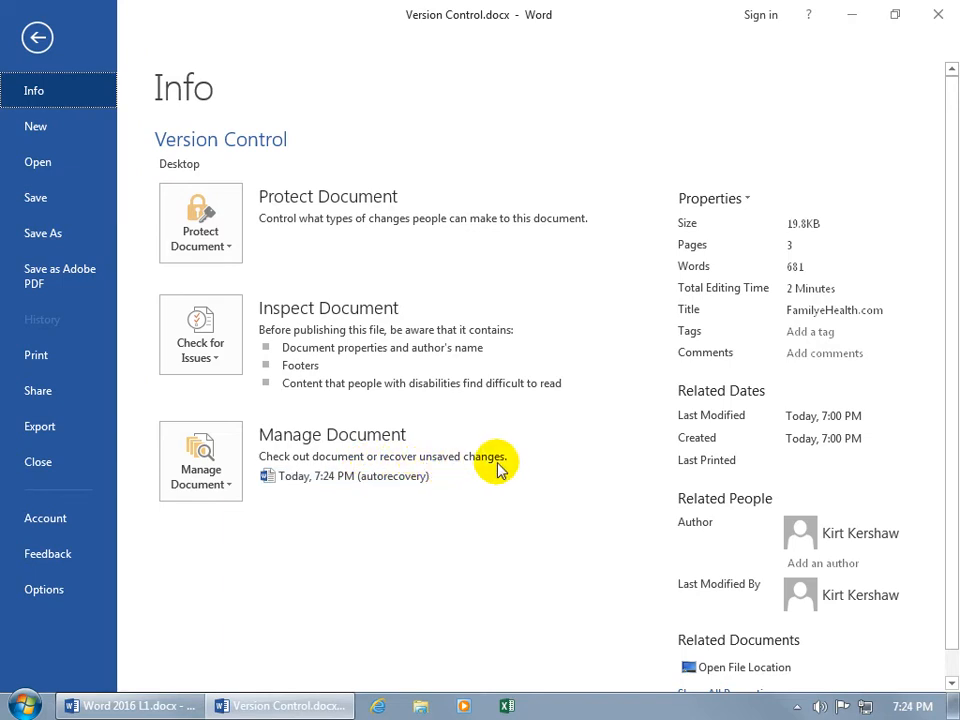
mouse_move(374, 499)
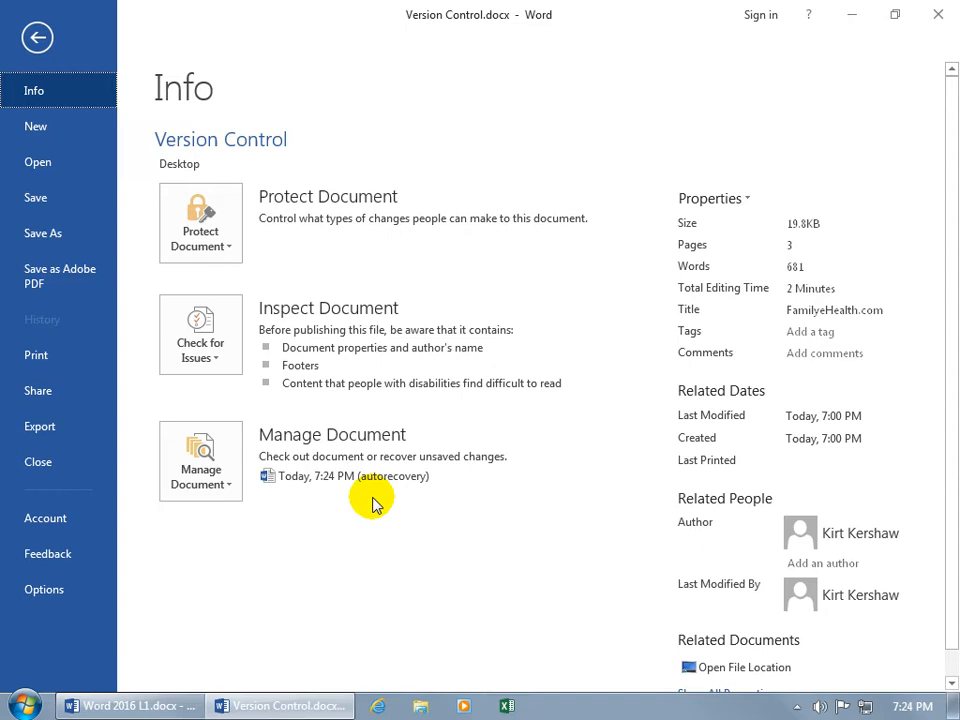
mouse_move(102, 90)
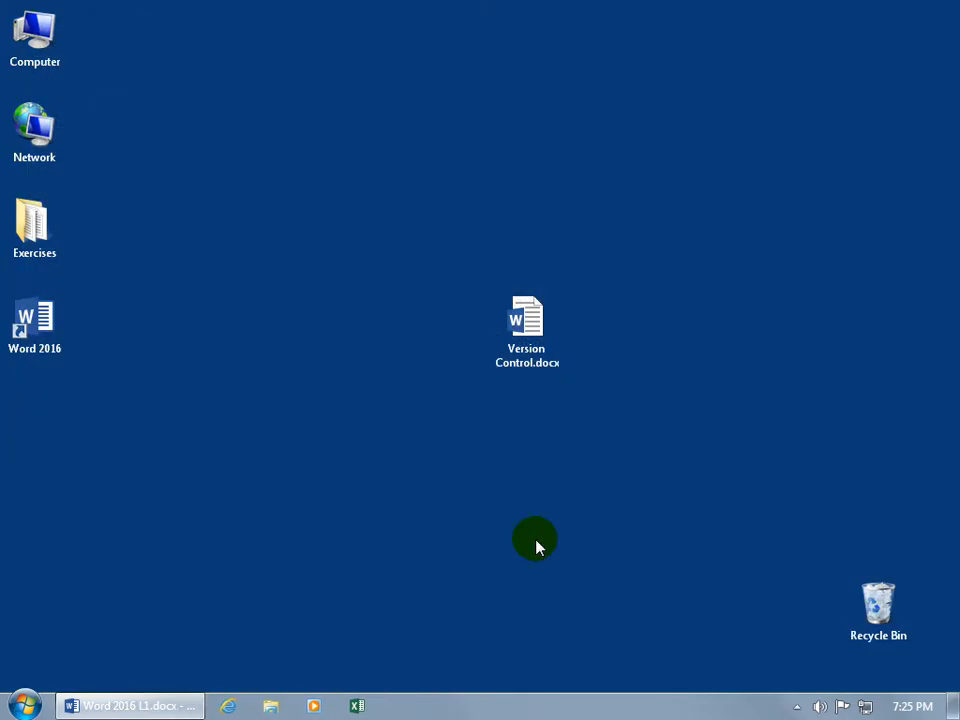
- Reopen Version Control.docx from its desktop icon
click(526, 320)
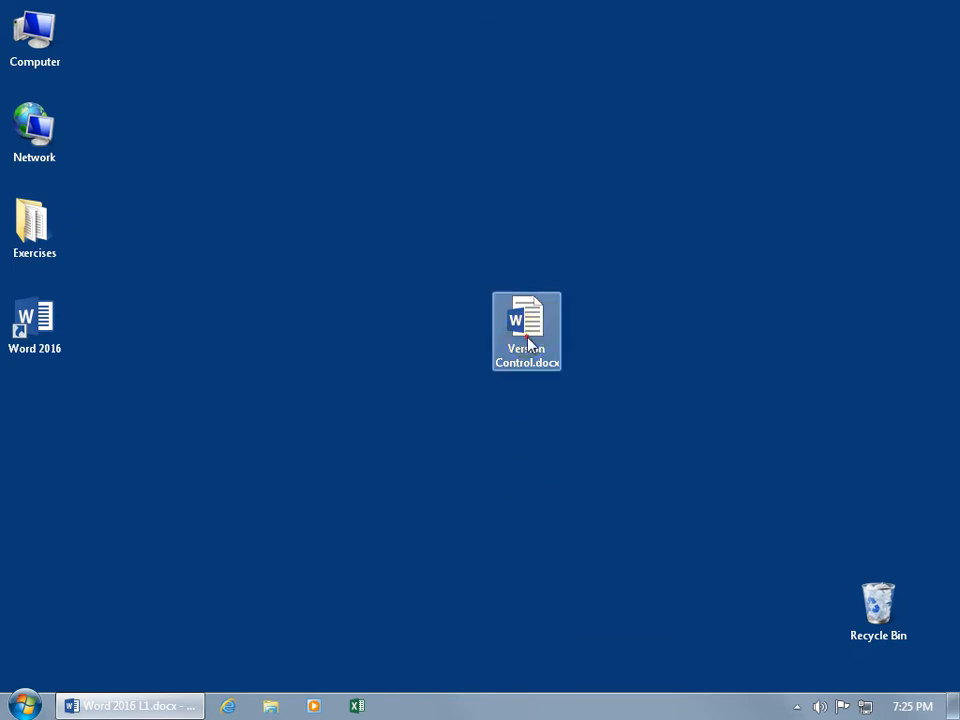
double_click(526, 331)
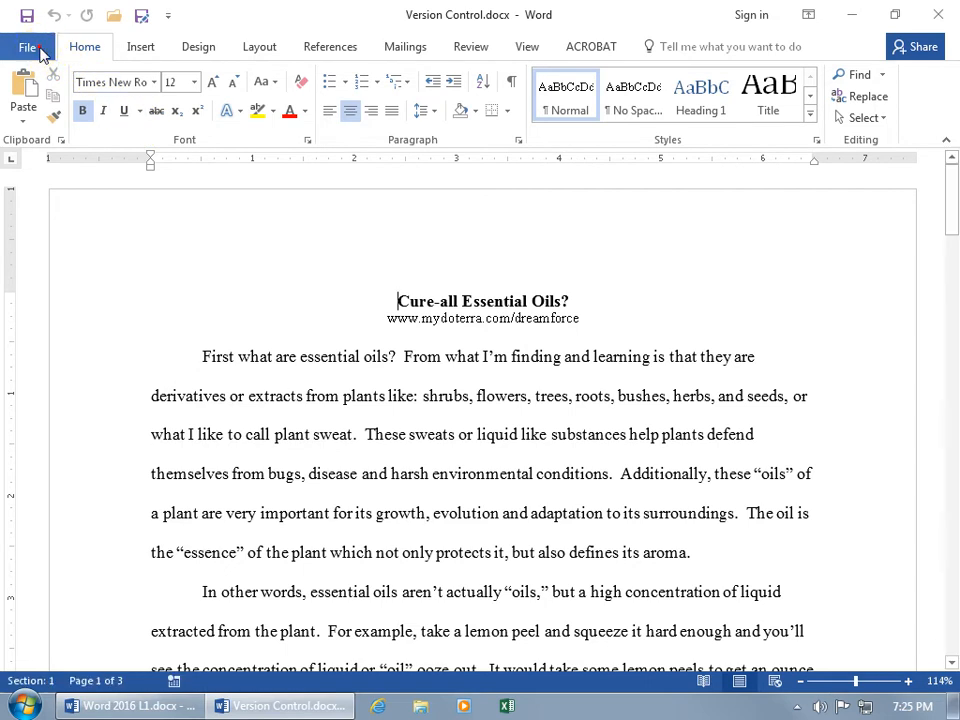
- Find the 7:24 PM 'when I closed without saving' version on the Info page
click(33, 46)
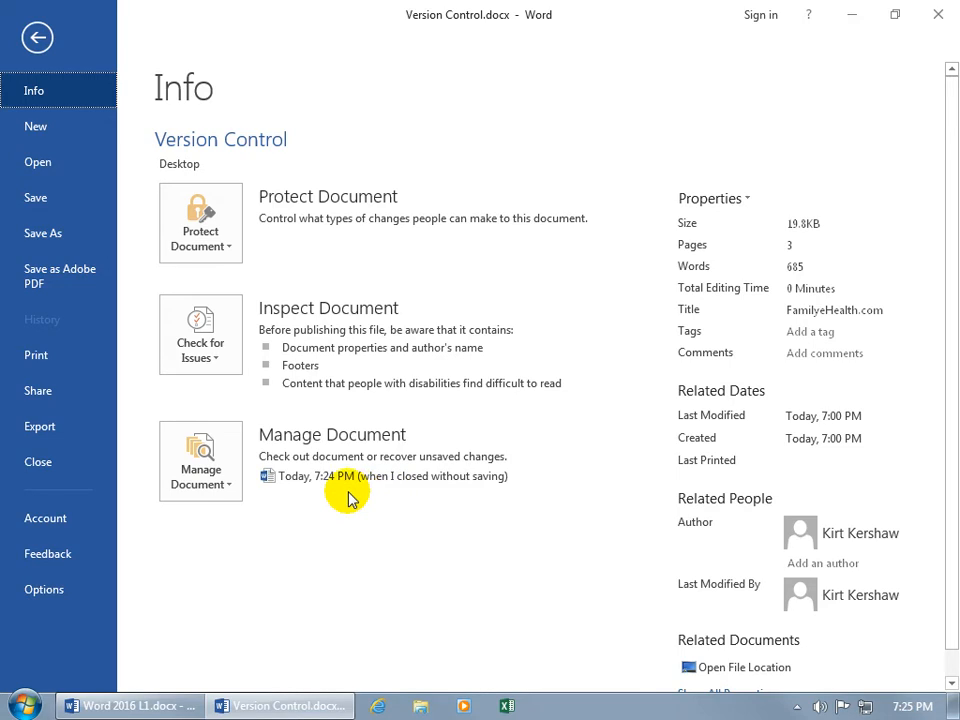
mouse_move(352, 492)
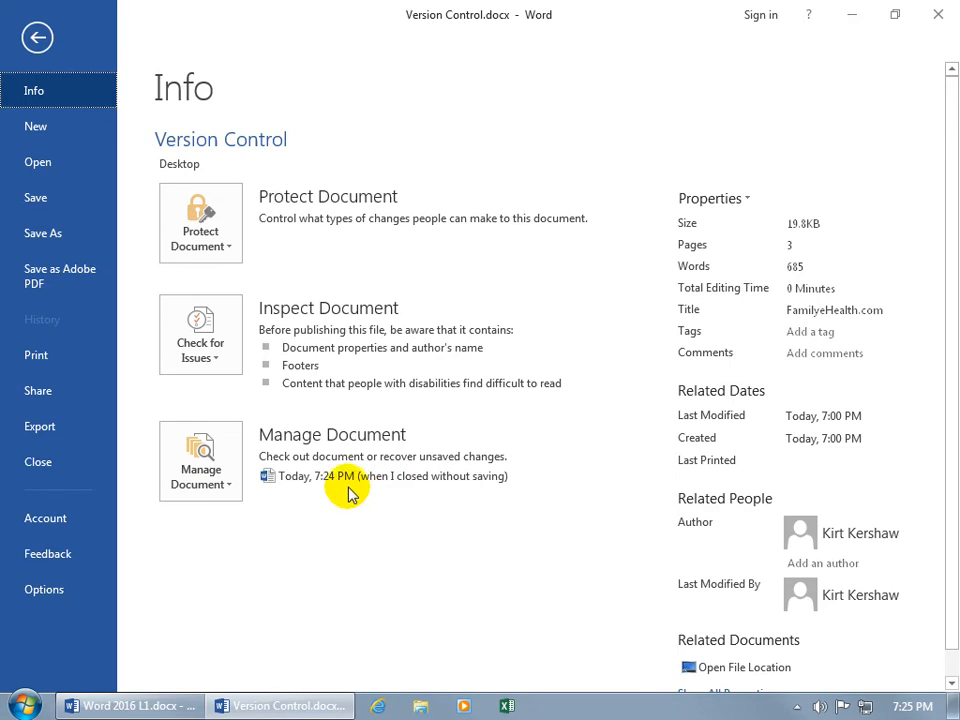
- Open the 7:24 PM 'when I closed without saving' recovered version read-only
click(335, 475)
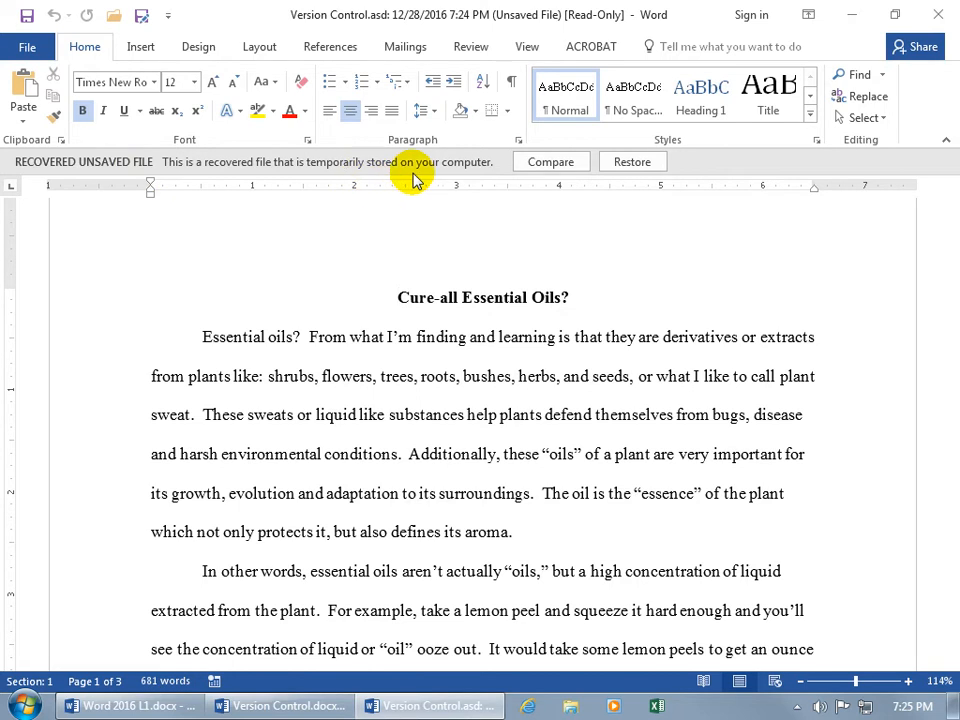
mouse_move(630, 195)
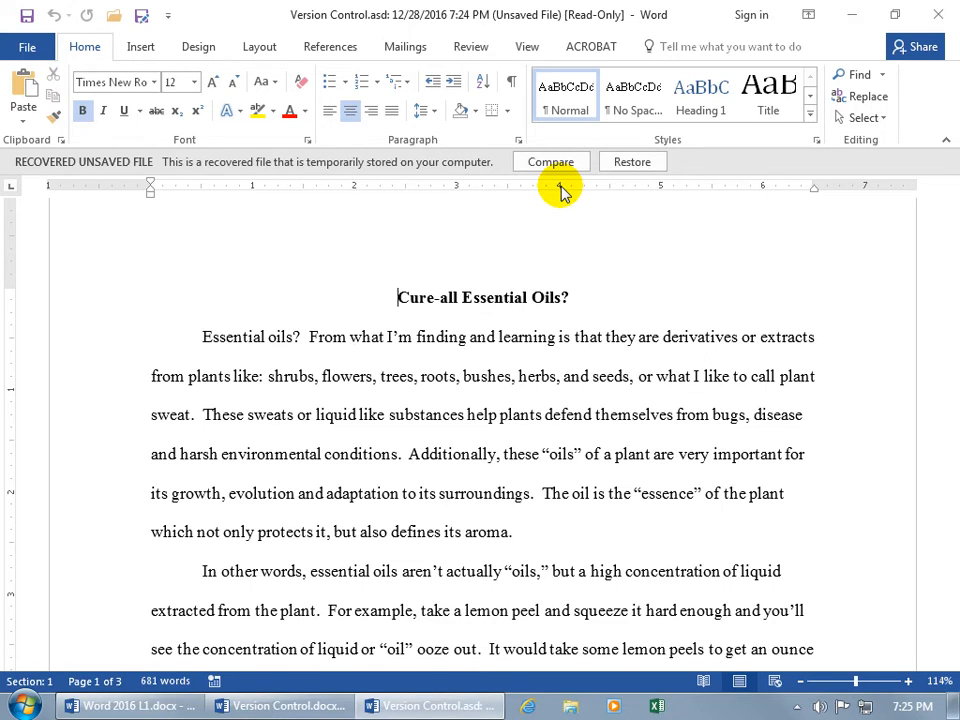
mouse_move(470, 63)
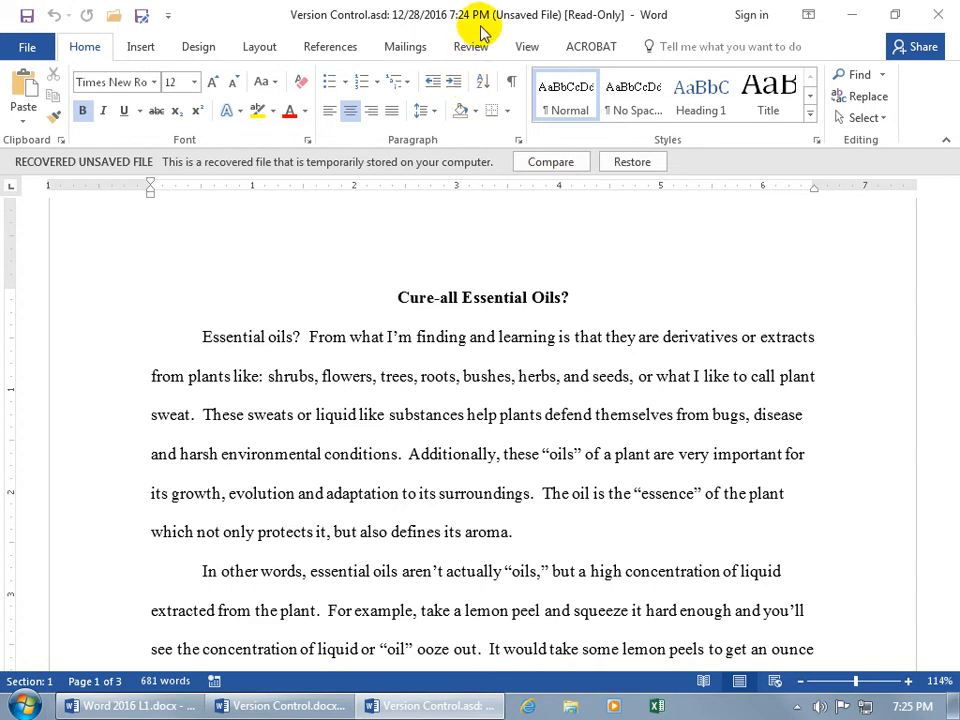
mouse_move(445, 40)
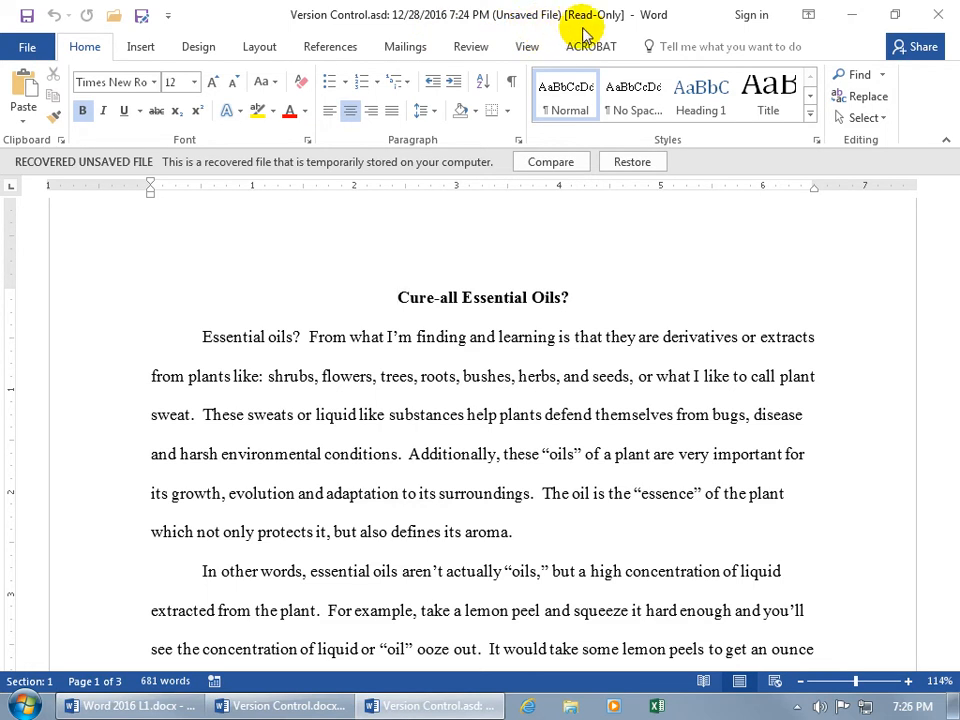
mouse_move(322, 46)
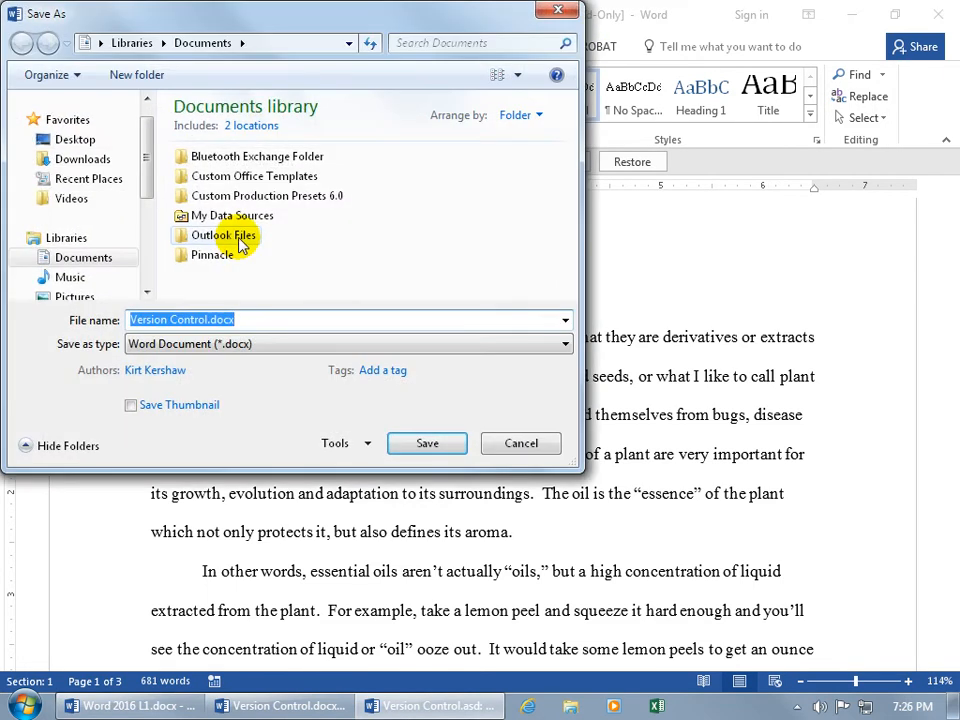
mouse_move(258, 318)
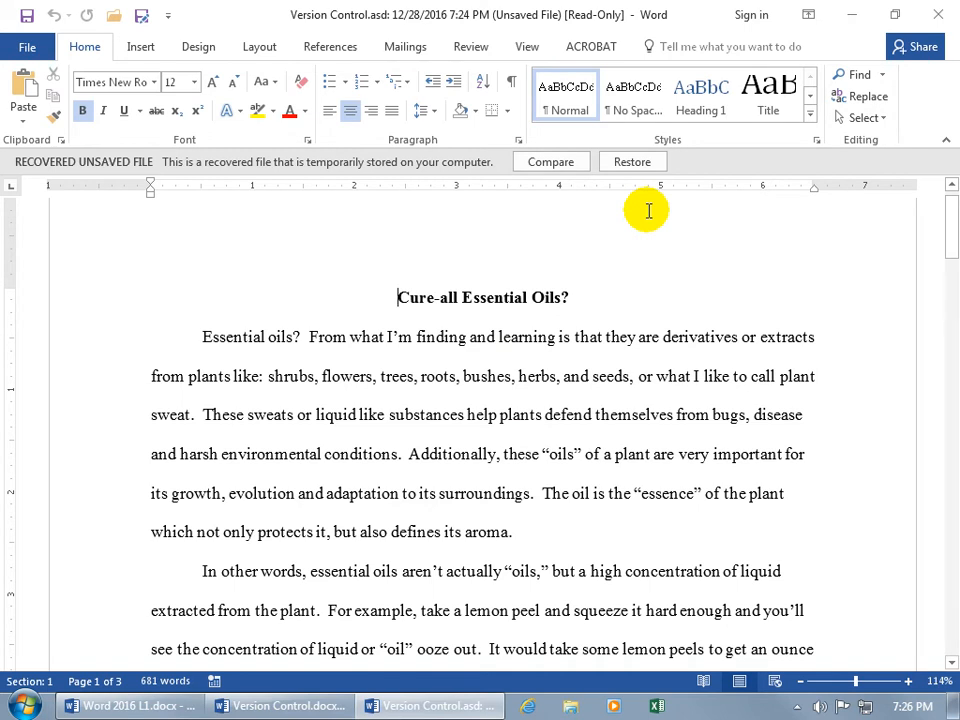
mouse_move(579, 238)
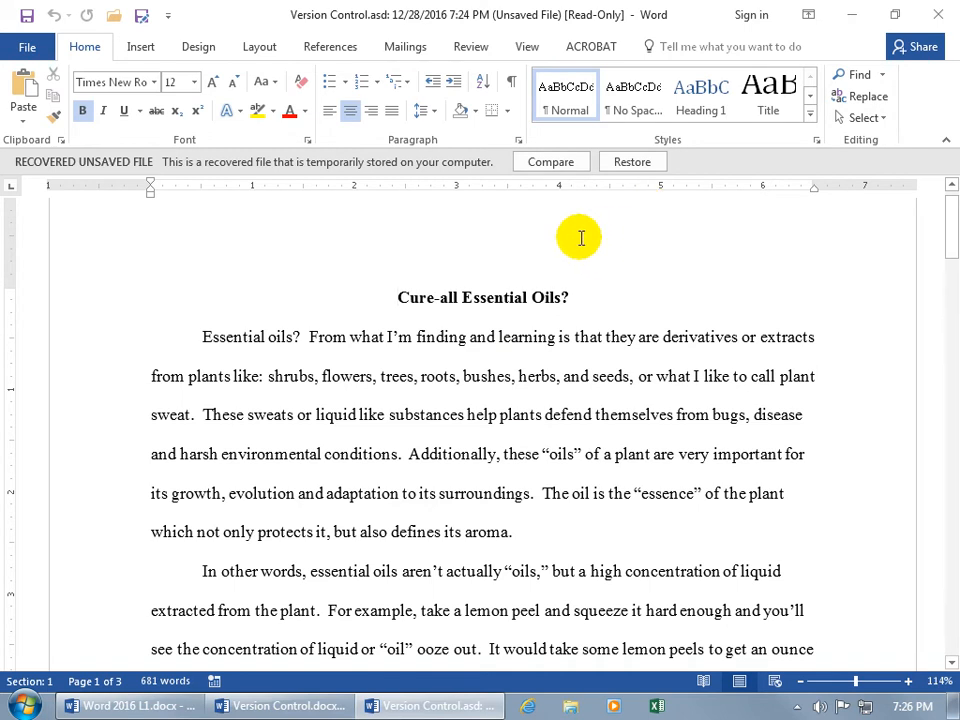
click(395, 297)
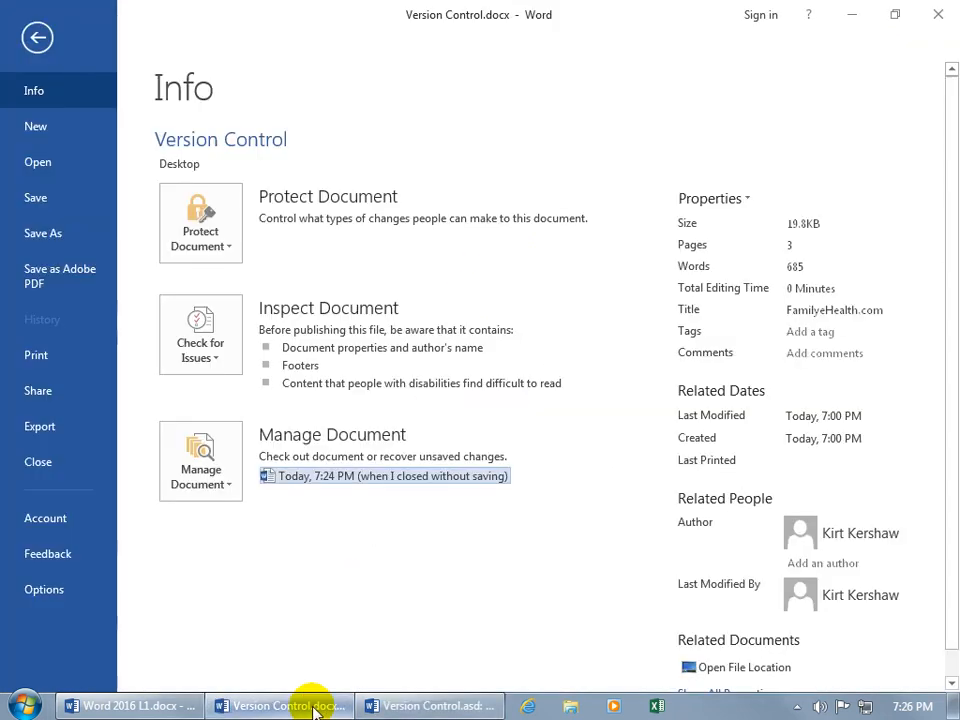
mouse_move(380, 663)
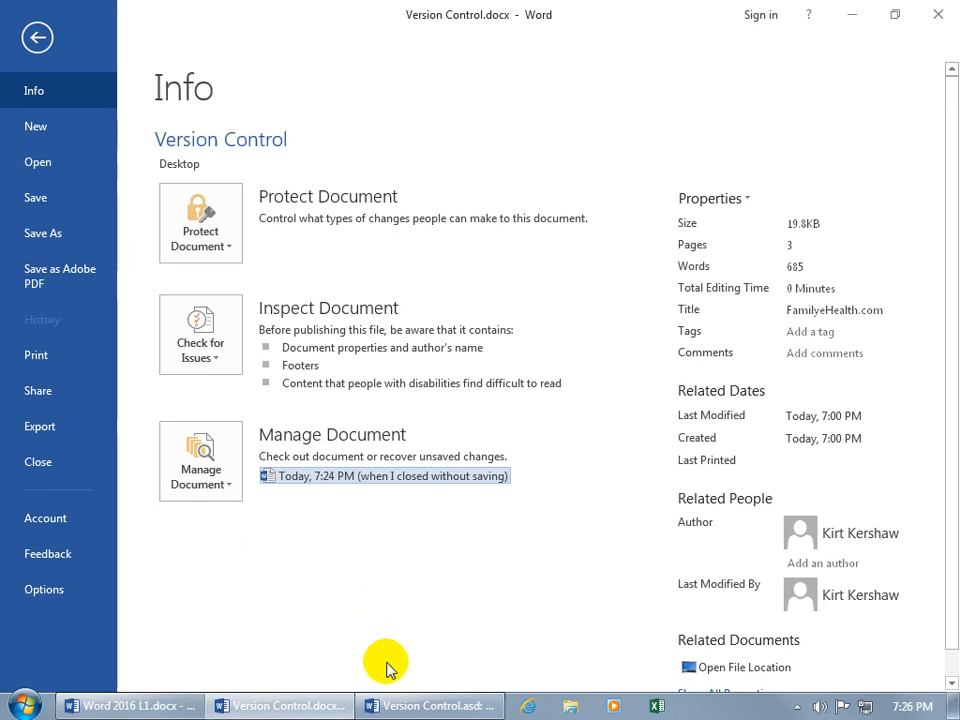
click(392, 475)
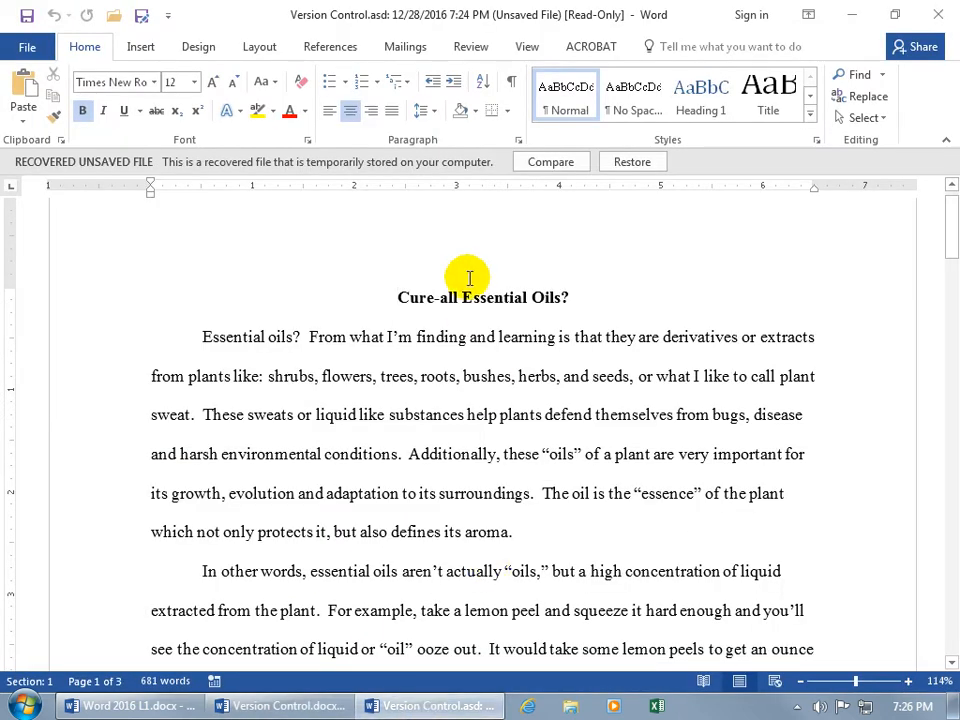
mouse_move(502, 36)
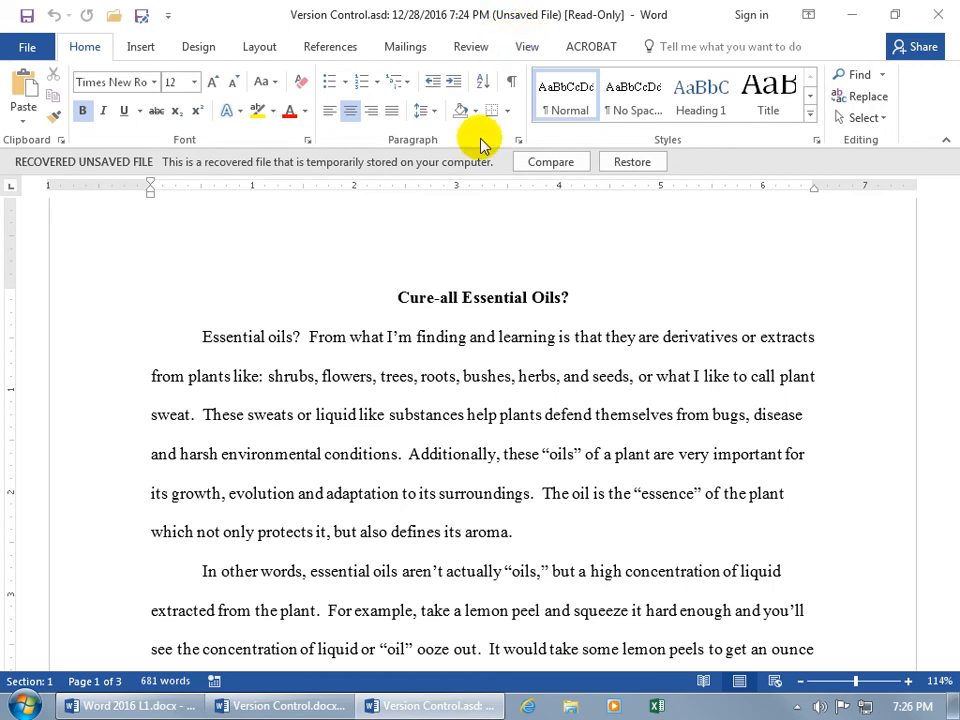
- Restore the 7:24 PM recovered file over Version Control.docx, confirming the overwrite
click(632, 161)
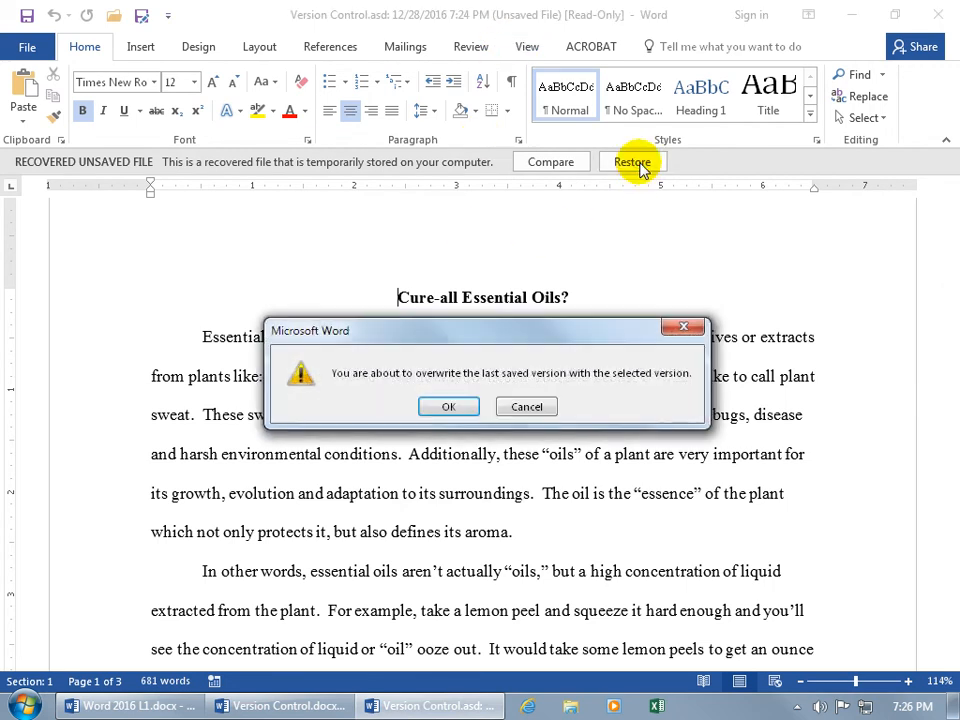
mouse_move(508, 392)
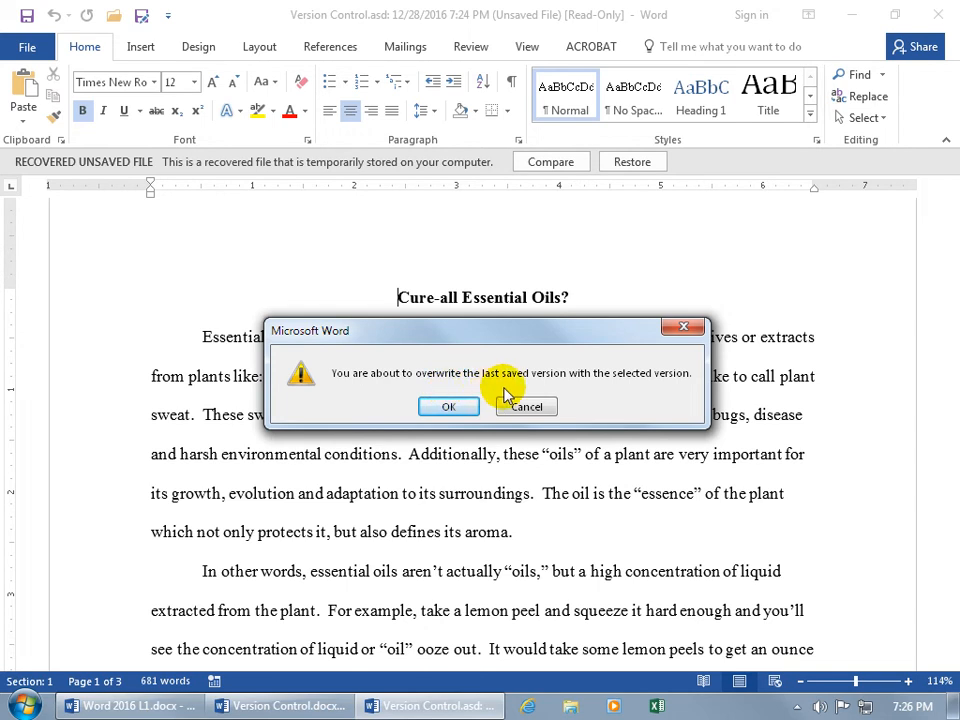
mouse_move(588, 395)
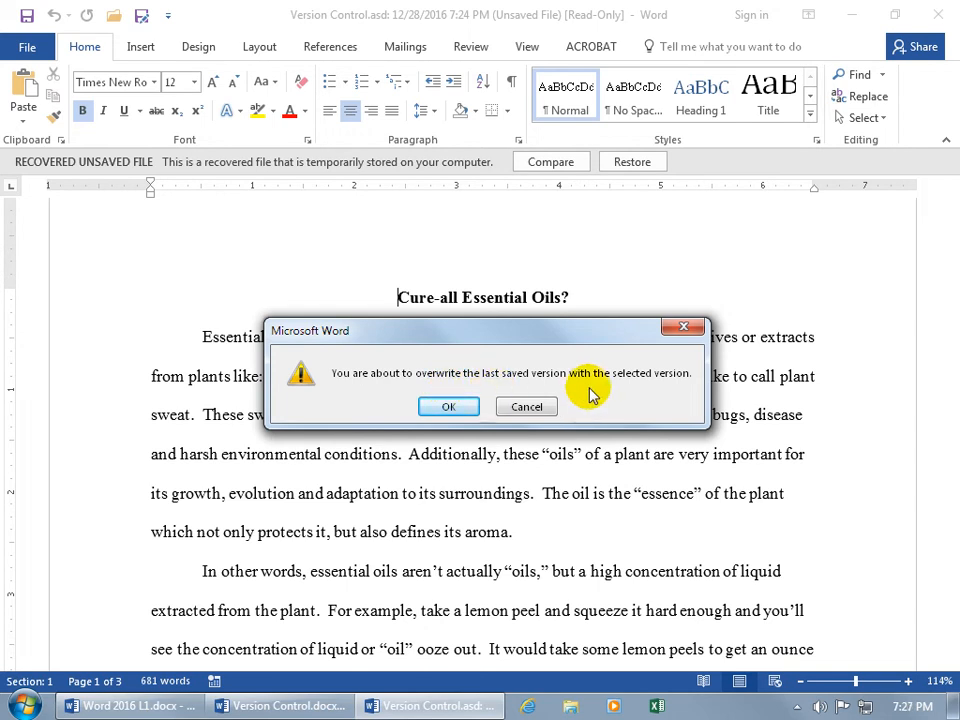
click(448, 406)
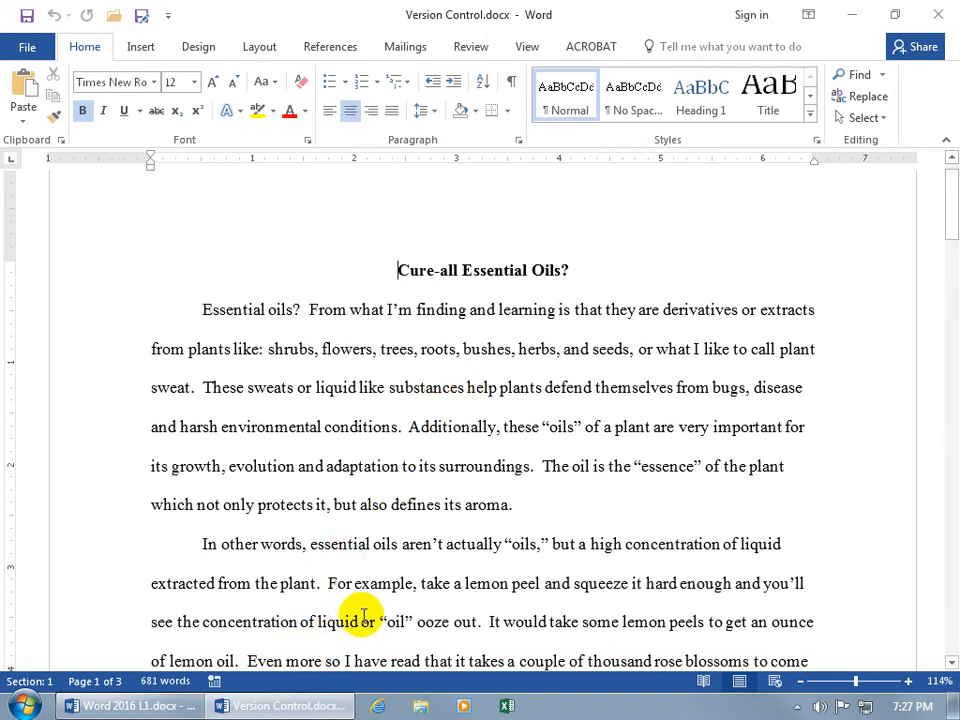
mouse_move(425, 527)
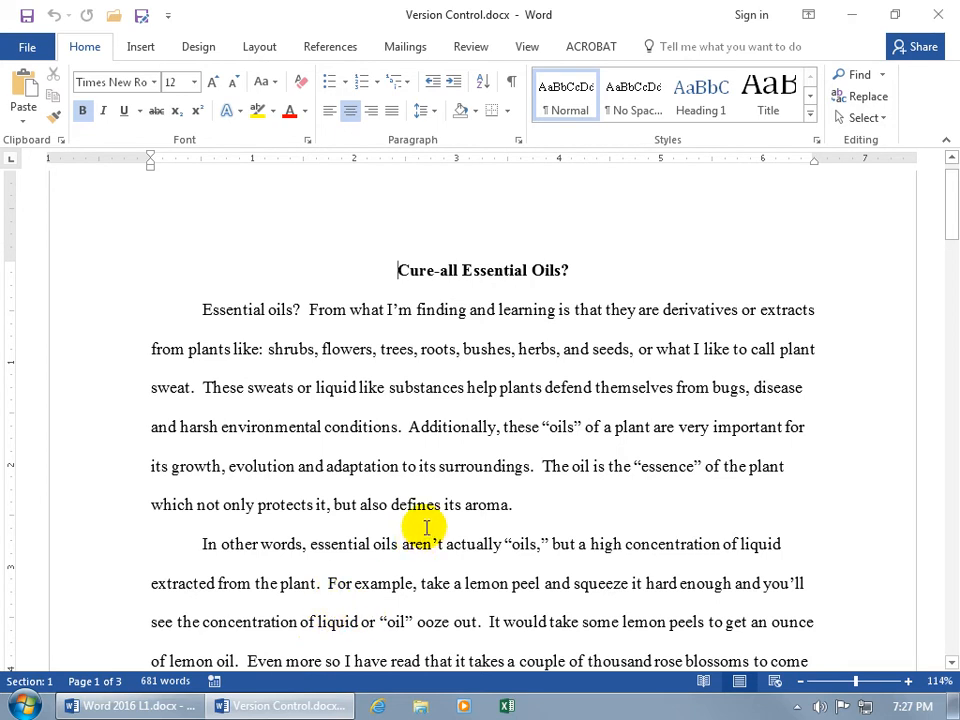
click(27, 46)
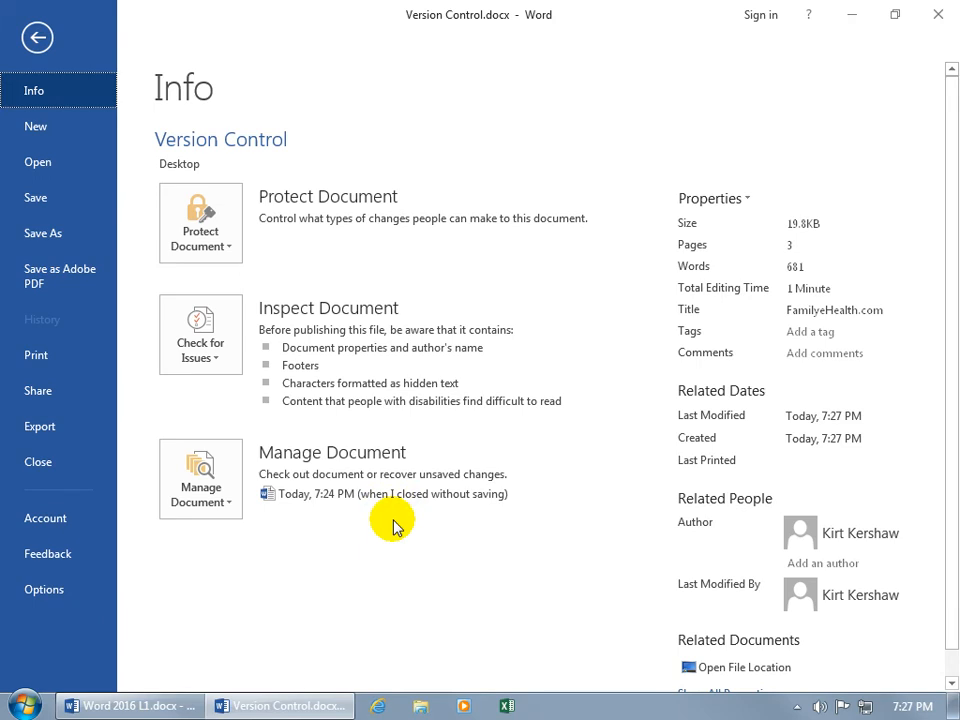
click(37, 37)
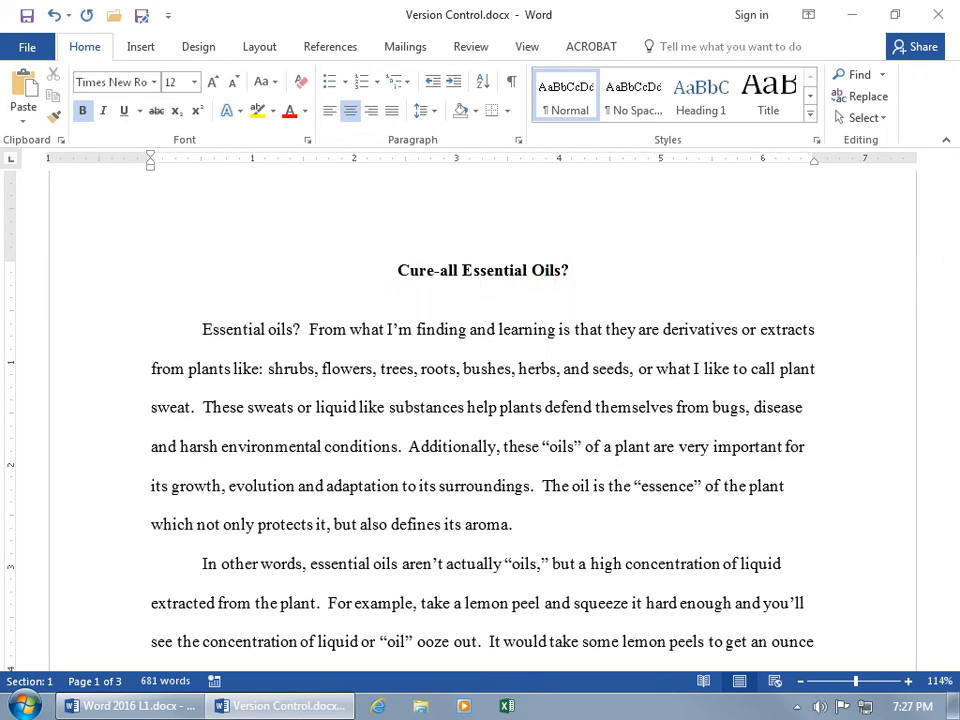
text(www.mydoterra.com/dreamforce)
text(What are e)
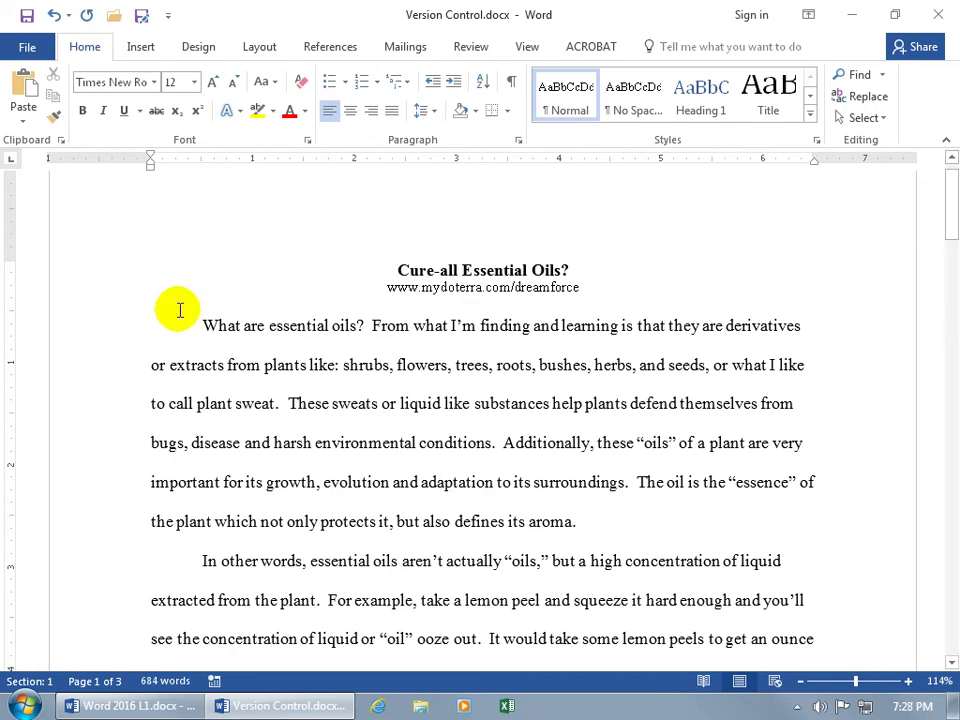
click(27, 46)
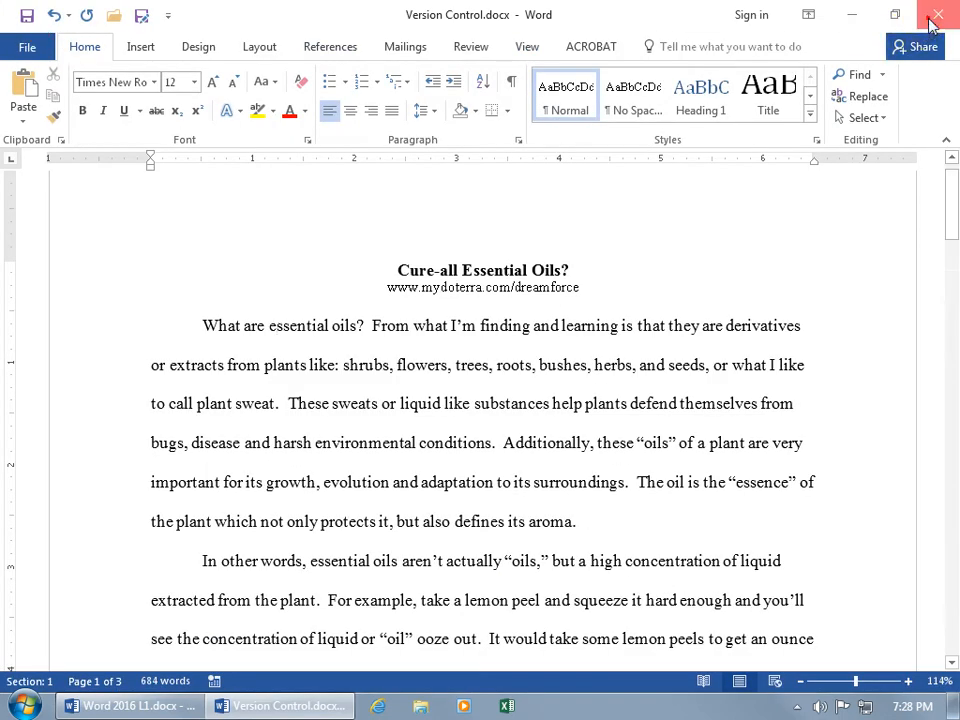
- Close Word without saving the edits and reopen Version Control.docx from the desktop
click(937, 14)
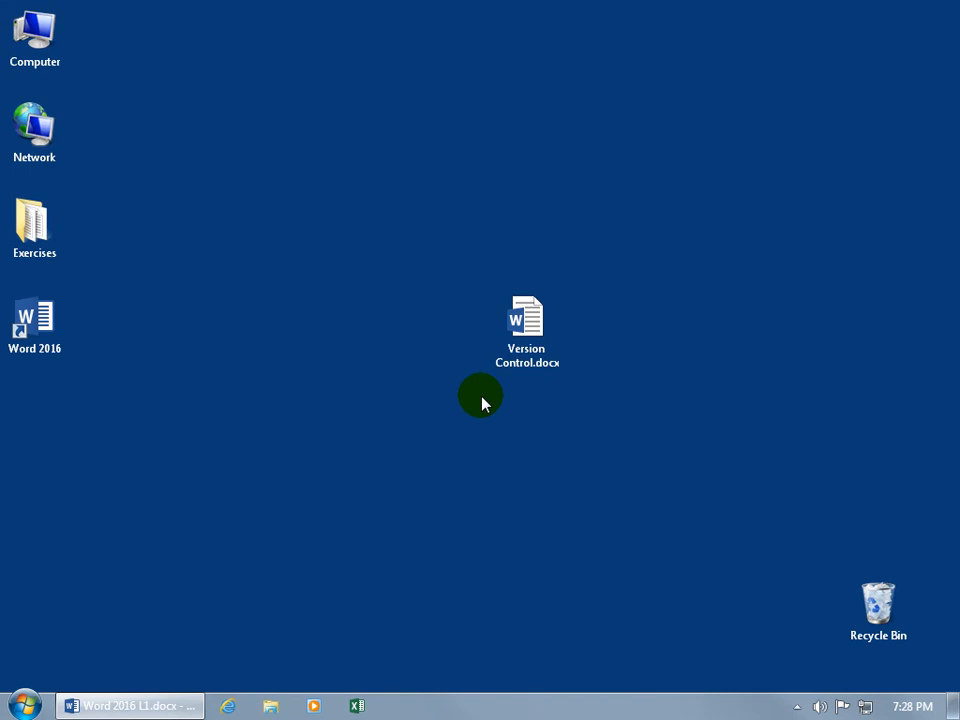
click(526, 320)
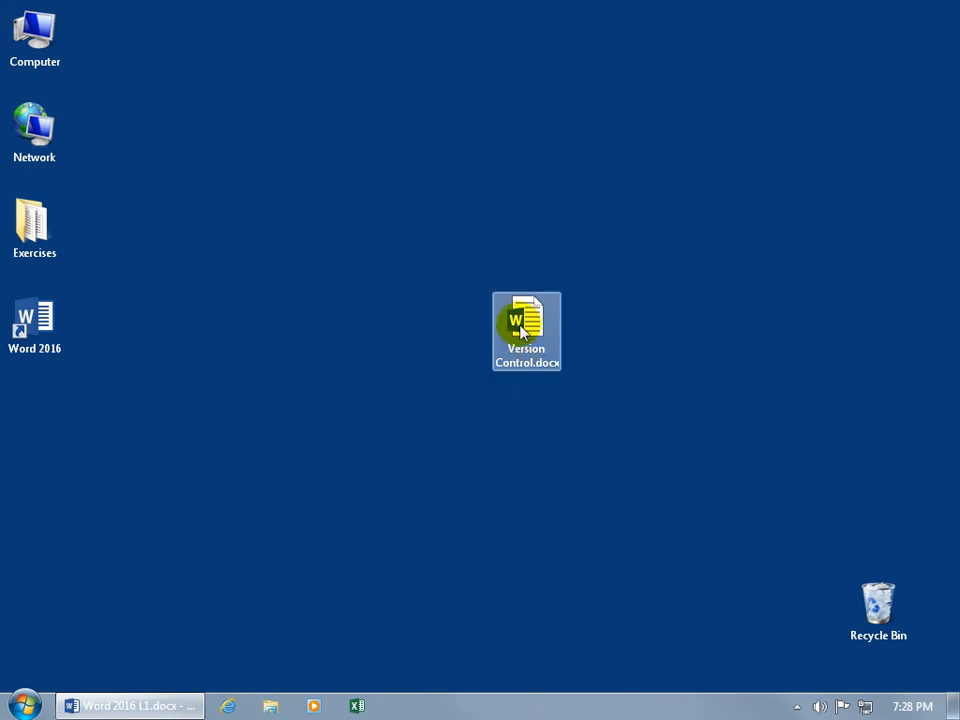
double_click(525, 330)
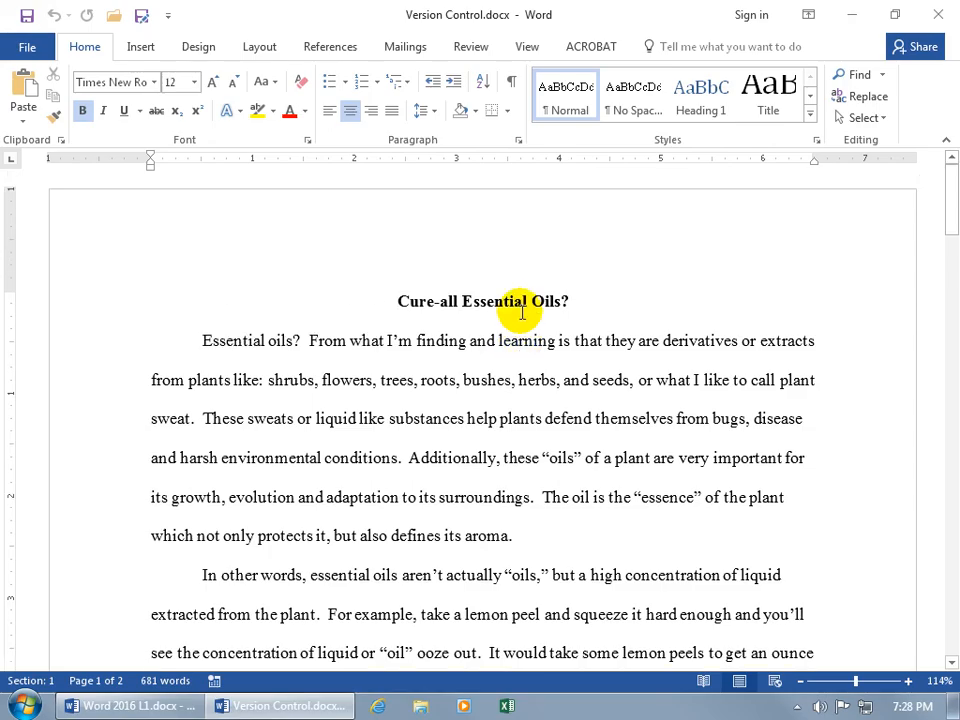
- Go to the Info page and select the 7:28 PM version closed without saving
click(30, 46)
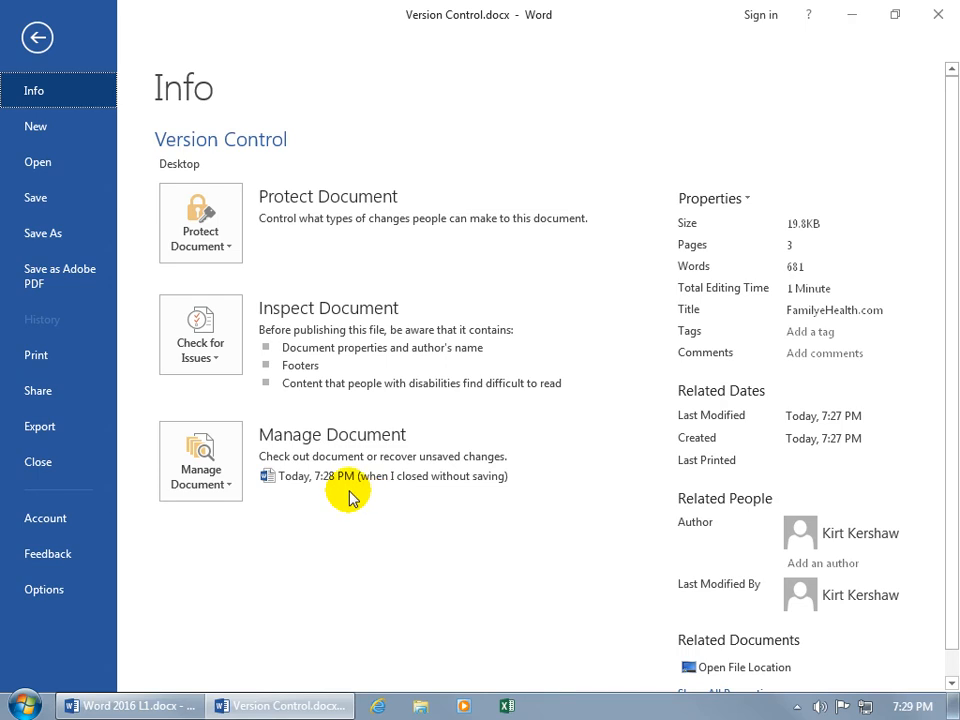
mouse_move(420, 498)
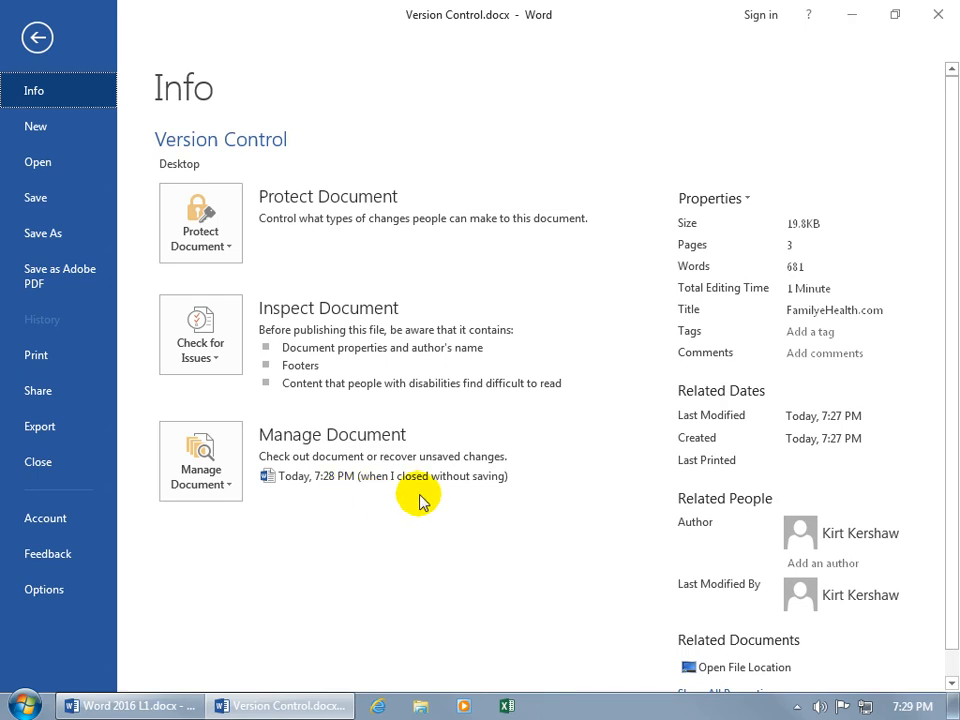
click(395, 476)
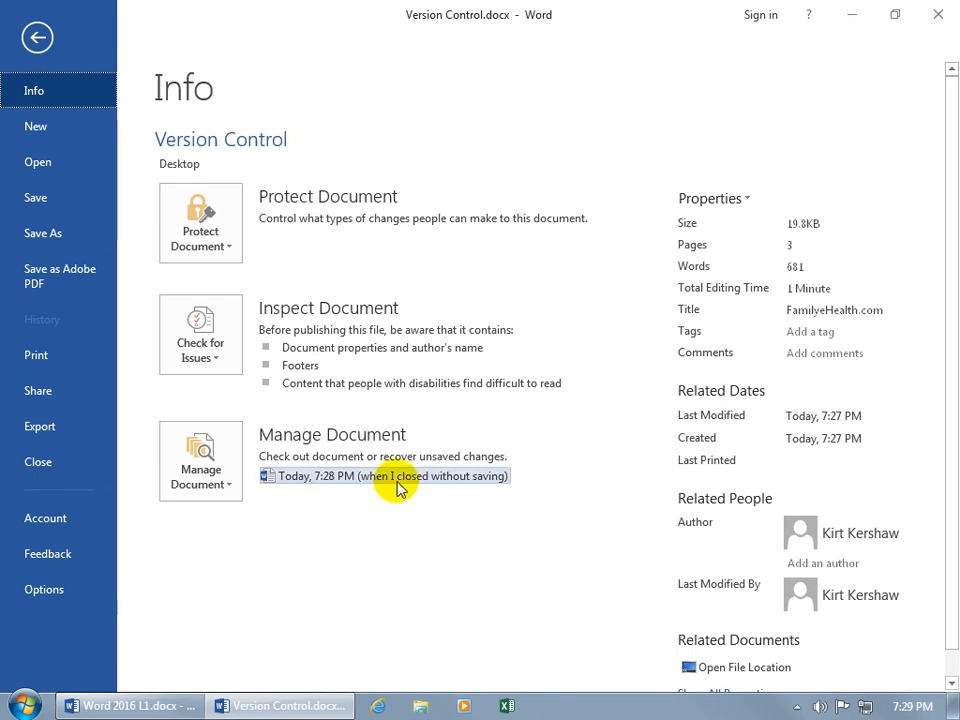
- Open the 7:28 PM unsaved version showing the website line and reworded opening
click(395, 475)
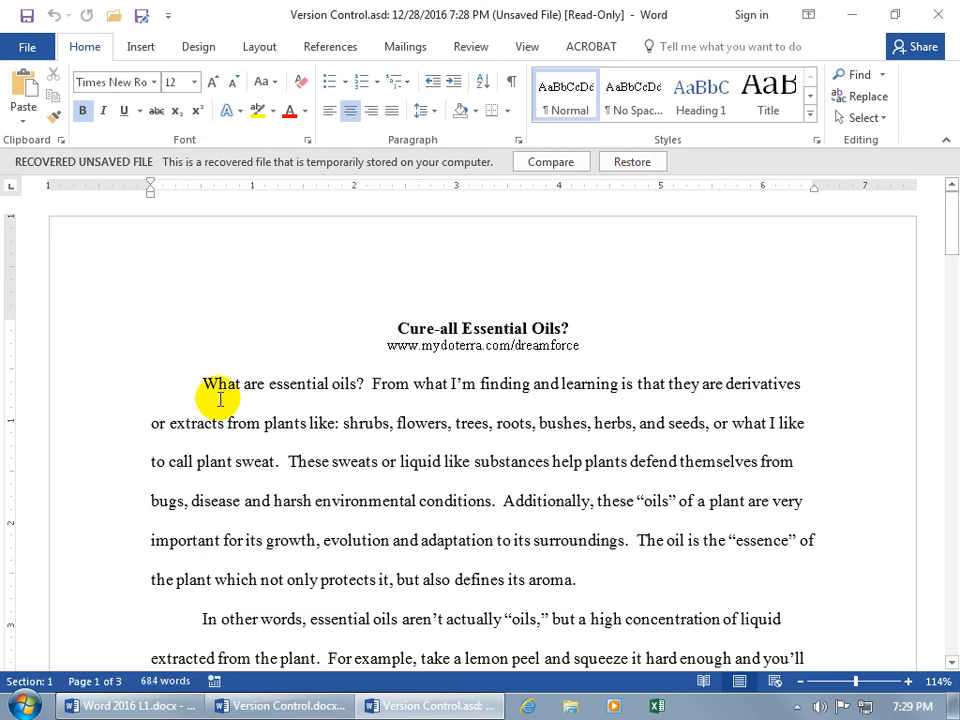
mouse_move(377, 362)
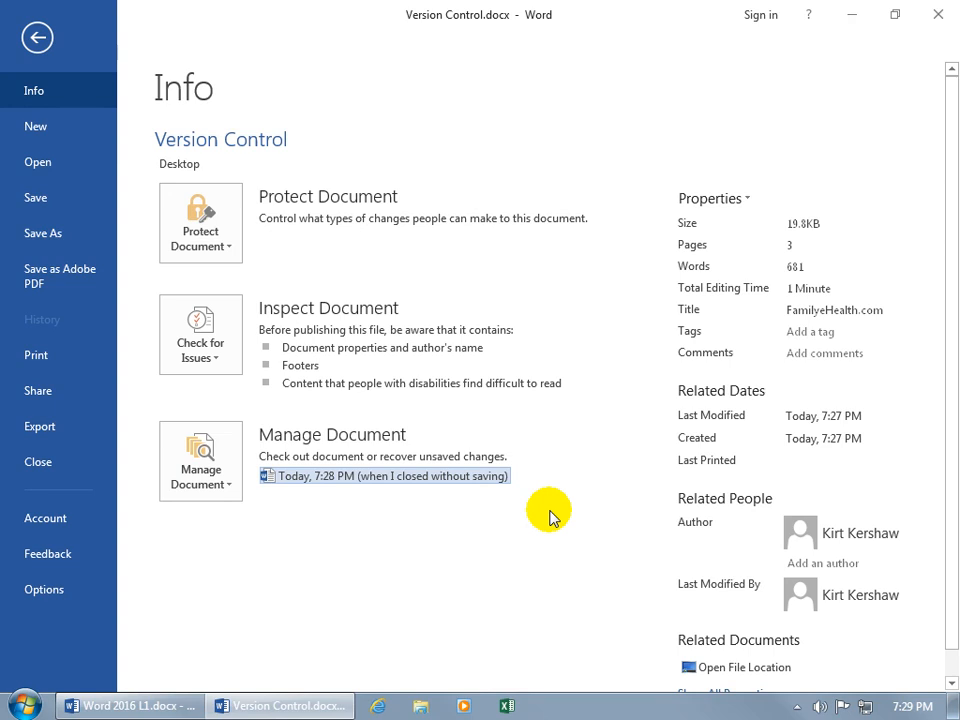
mouse_move(386, 507)
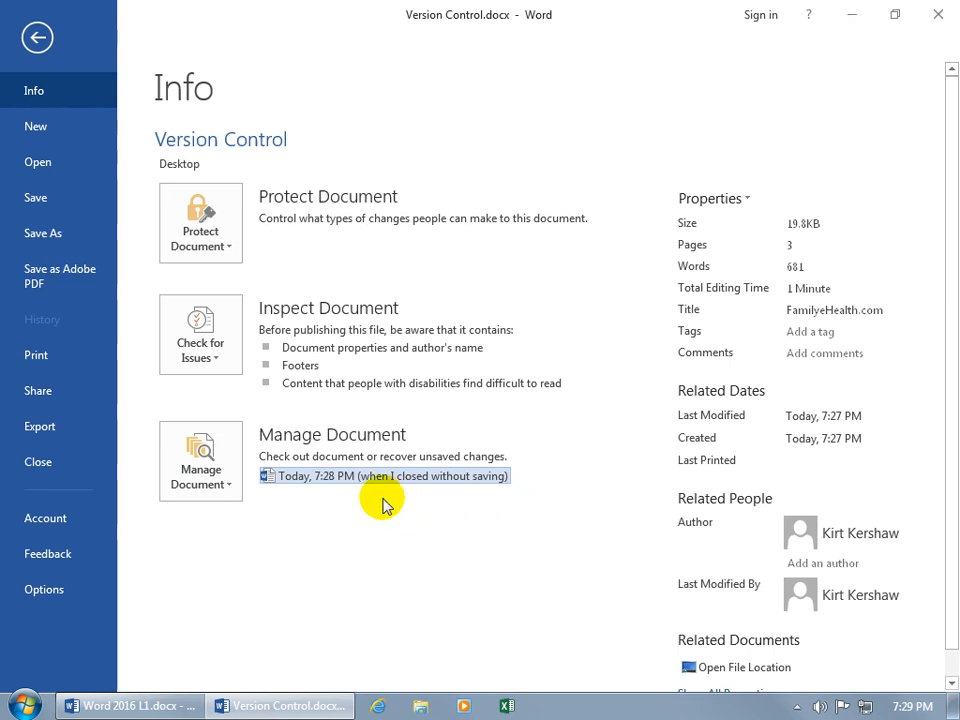